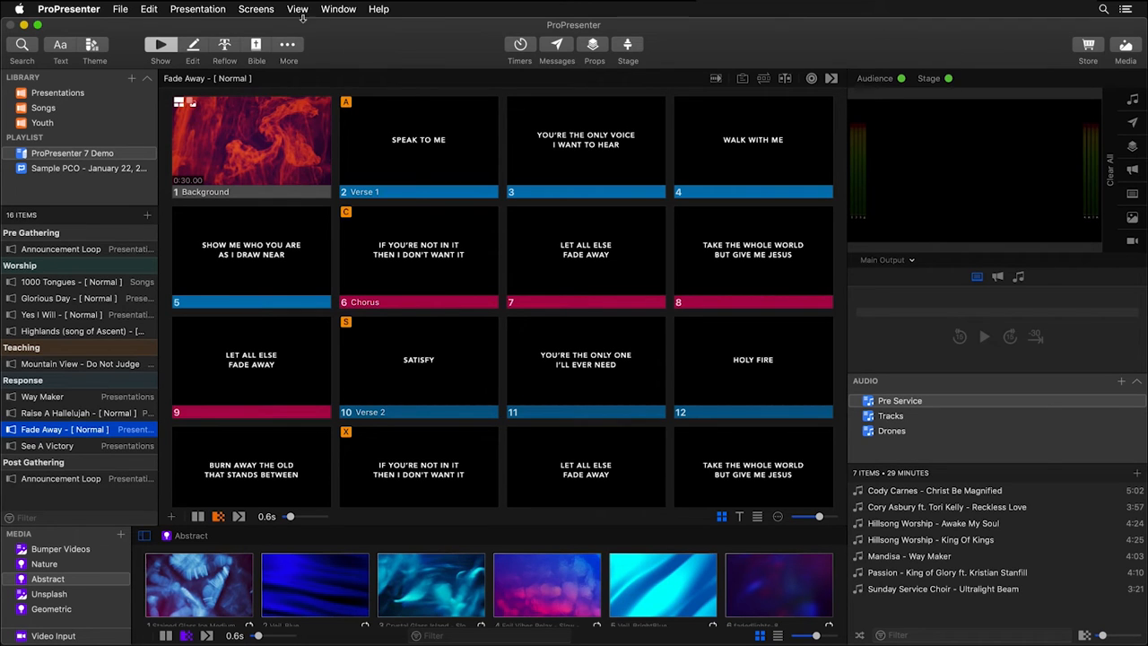
Open the Calendar window from the View menu
click(296, 9)
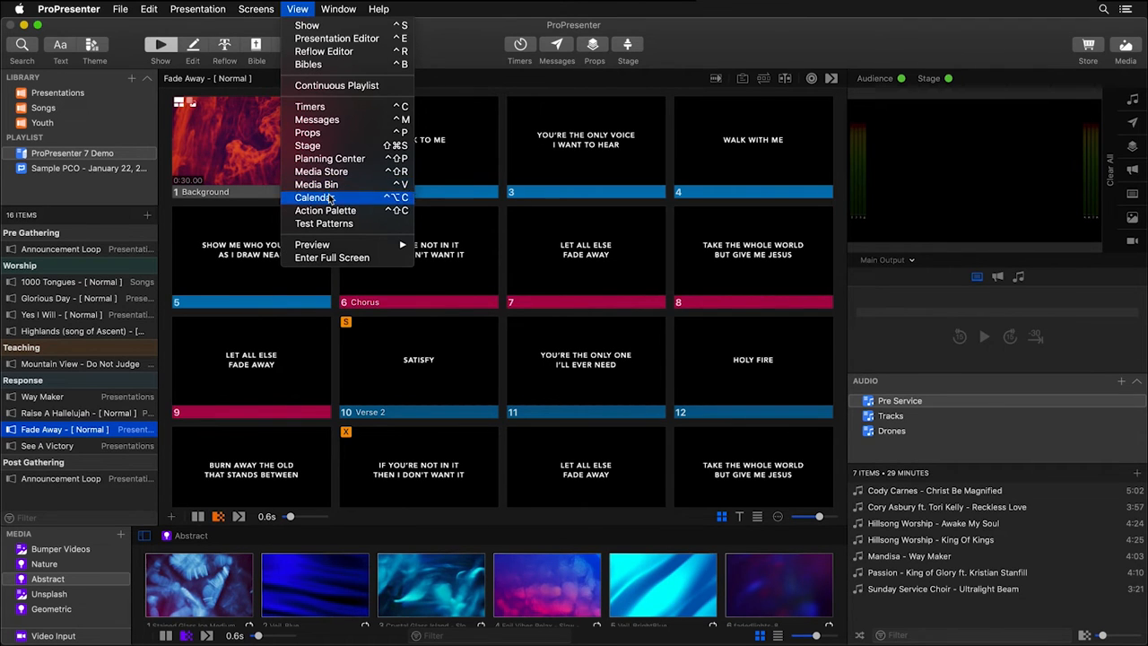
click(313, 198)
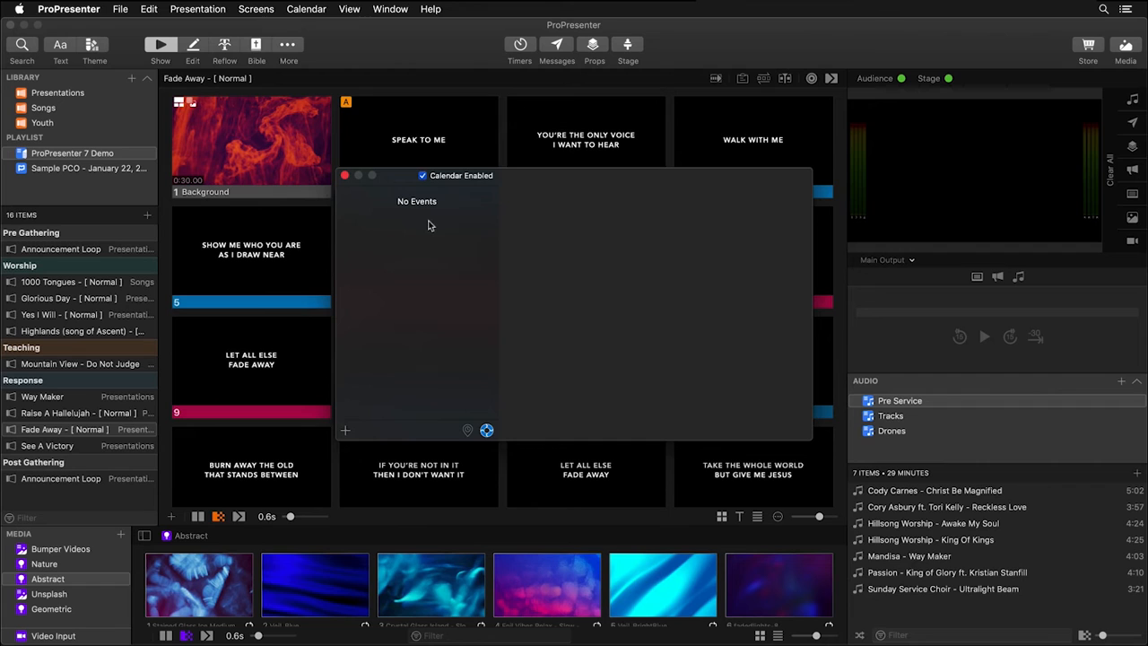
mouse_move(347, 423)
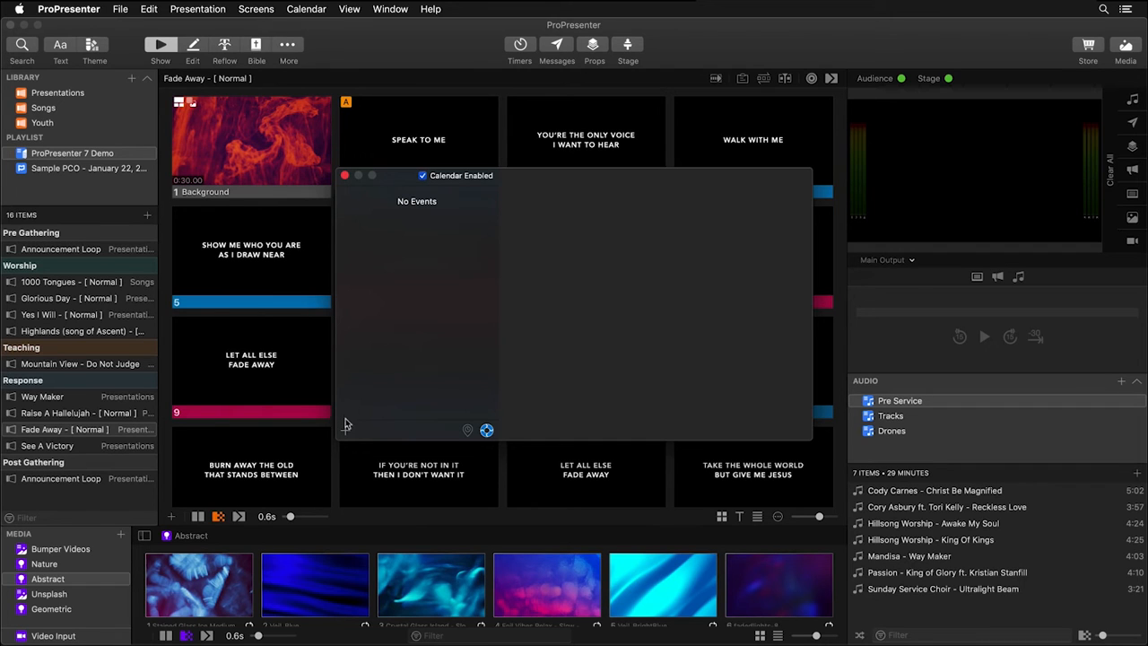
Add a calendar event named 'Auto Start'
click(344, 430)
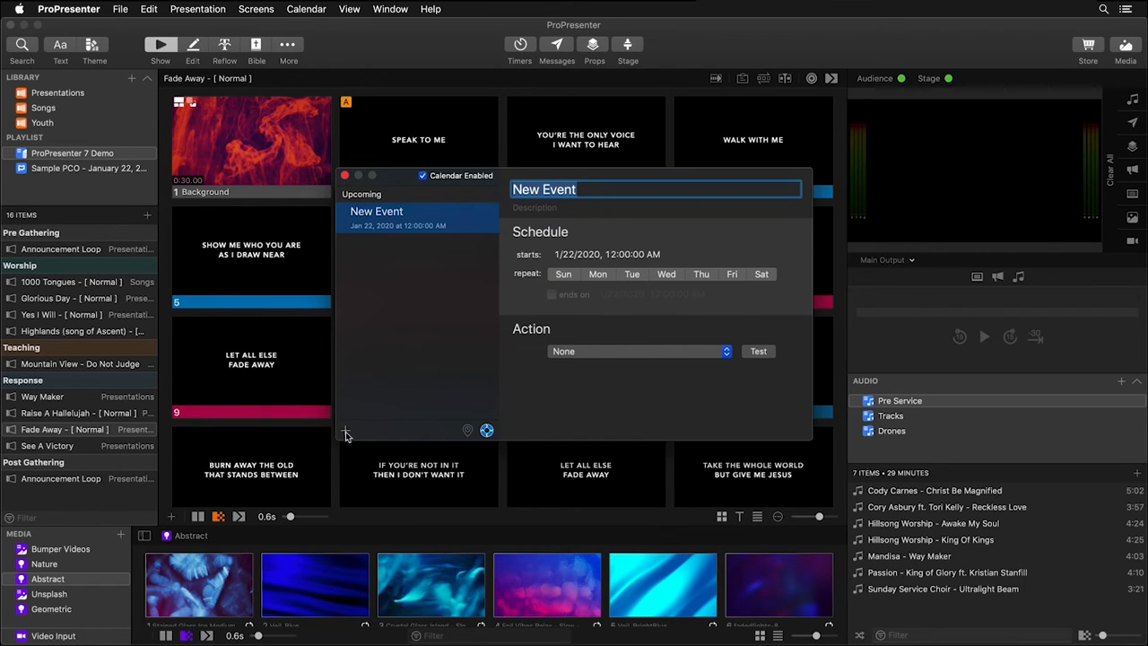
text(Auto Start)
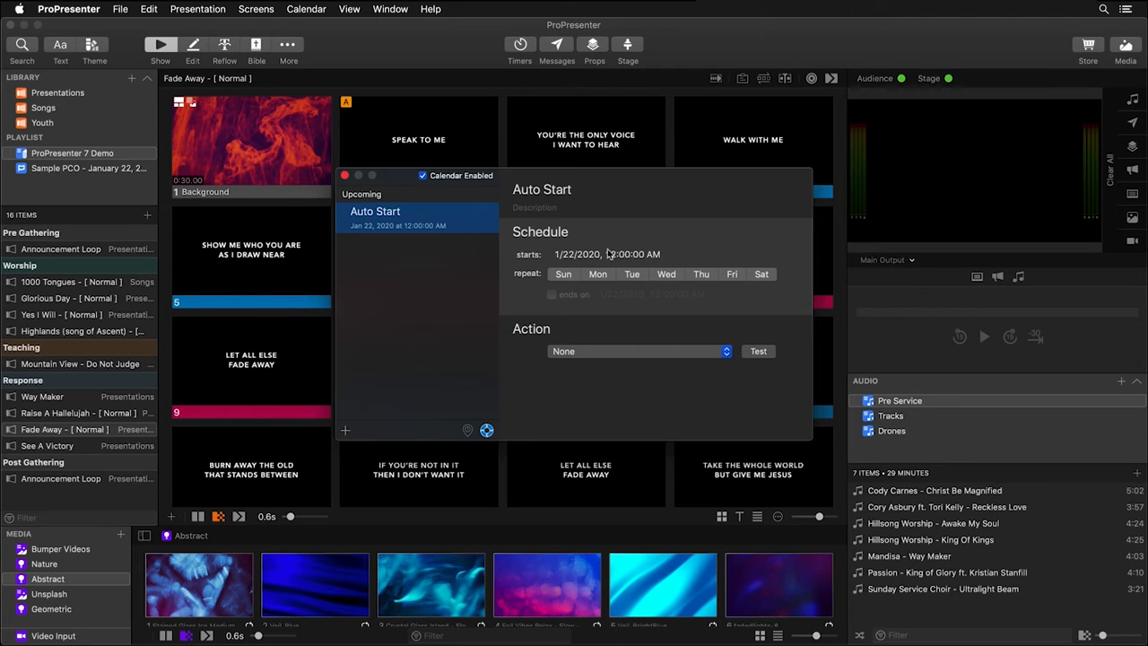
mouse_move(608, 255)
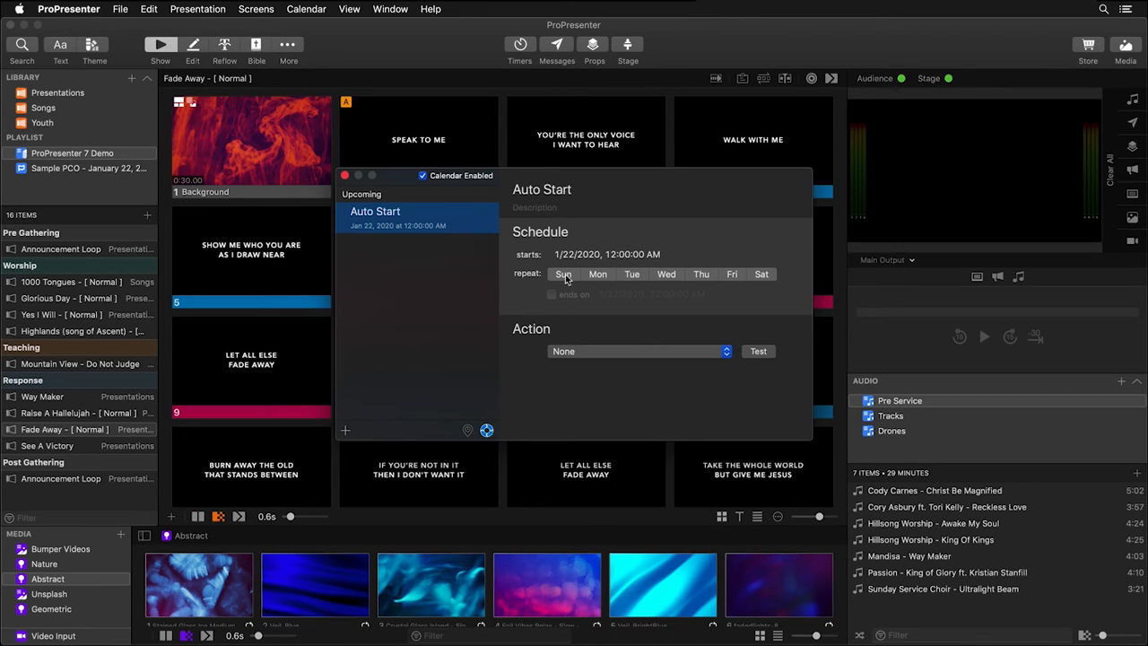
Repeat the event on Sundays and list each event only once
click(564, 274)
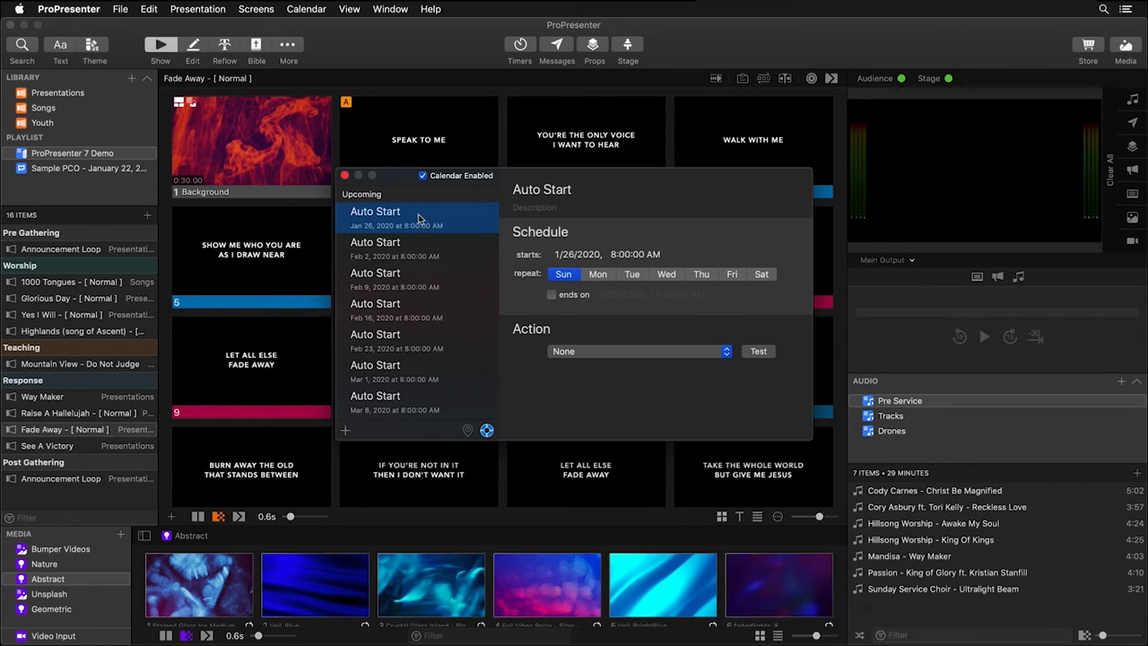
mouse_move(426, 375)
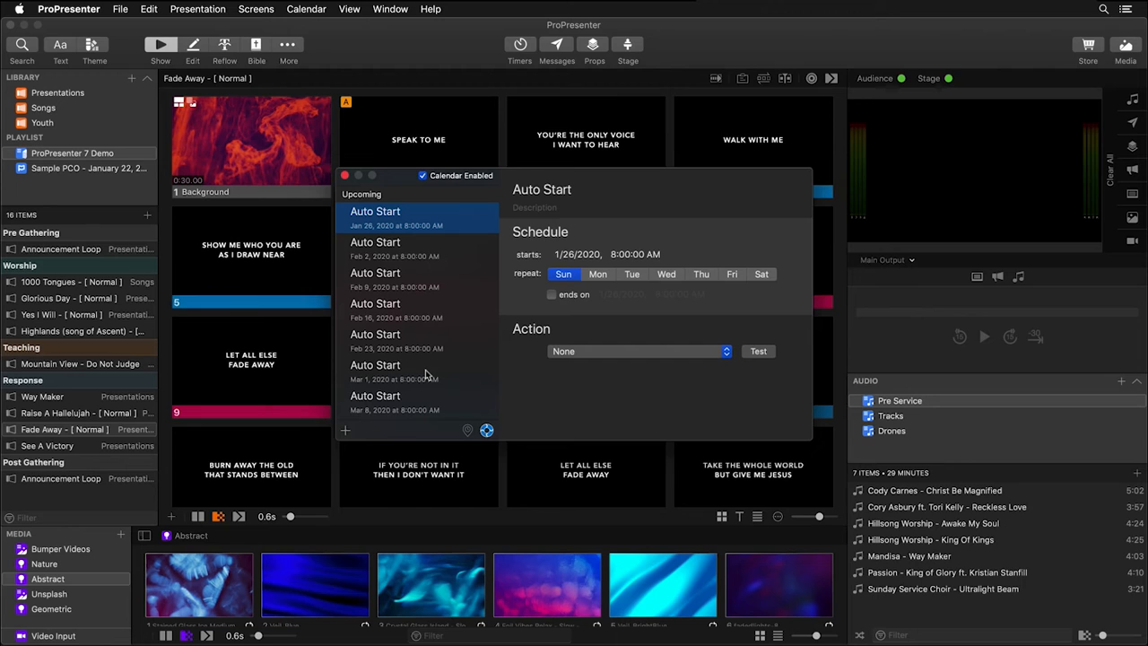
click(487, 431)
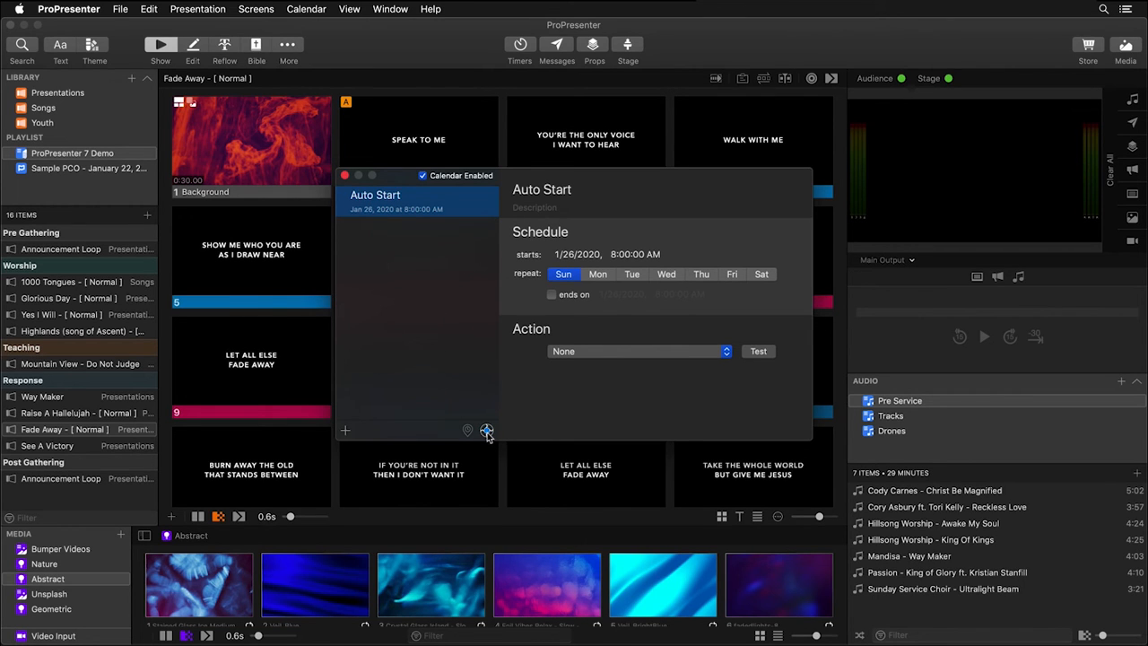
mouse_move(553, 305)
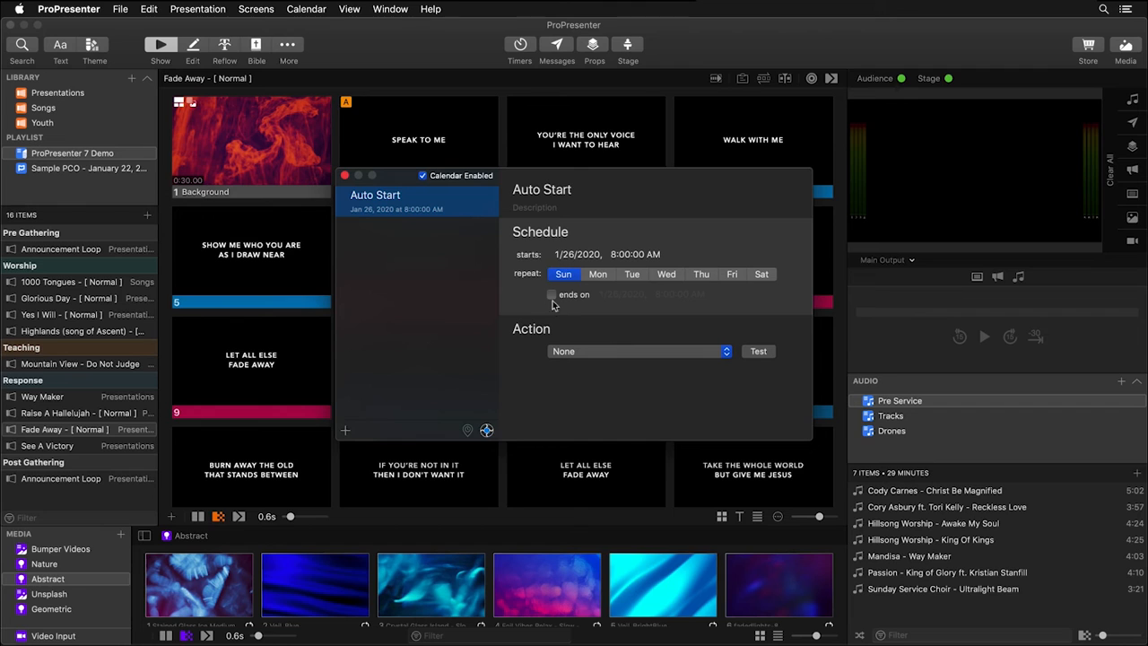
mouse_move(556, 301)
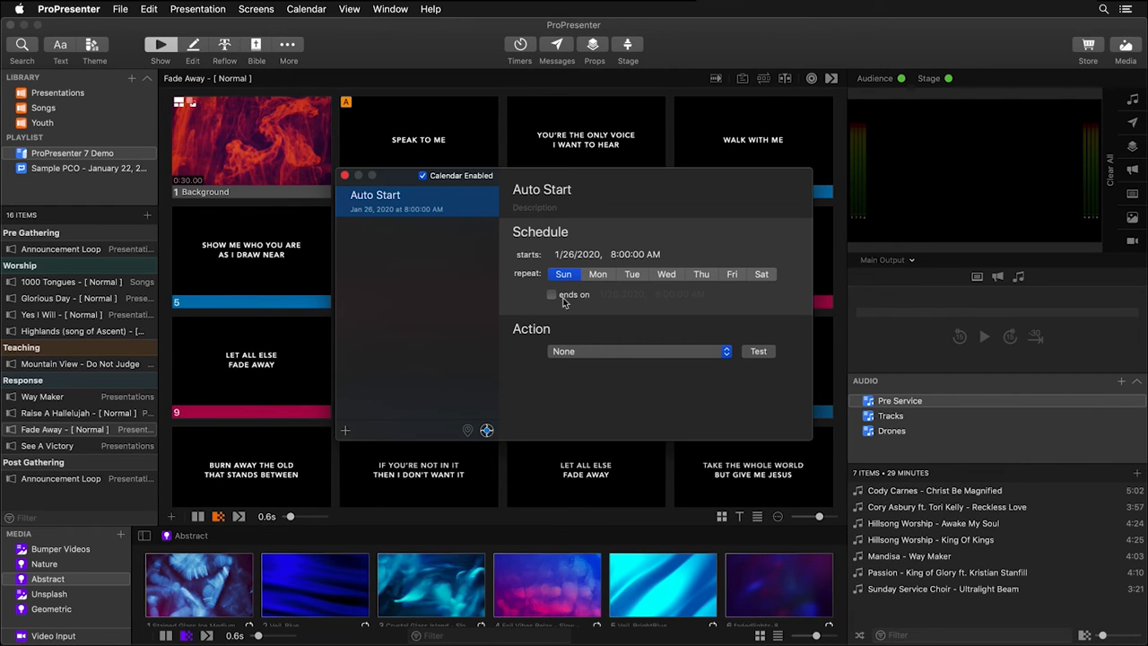
mouse_move(576, 359)
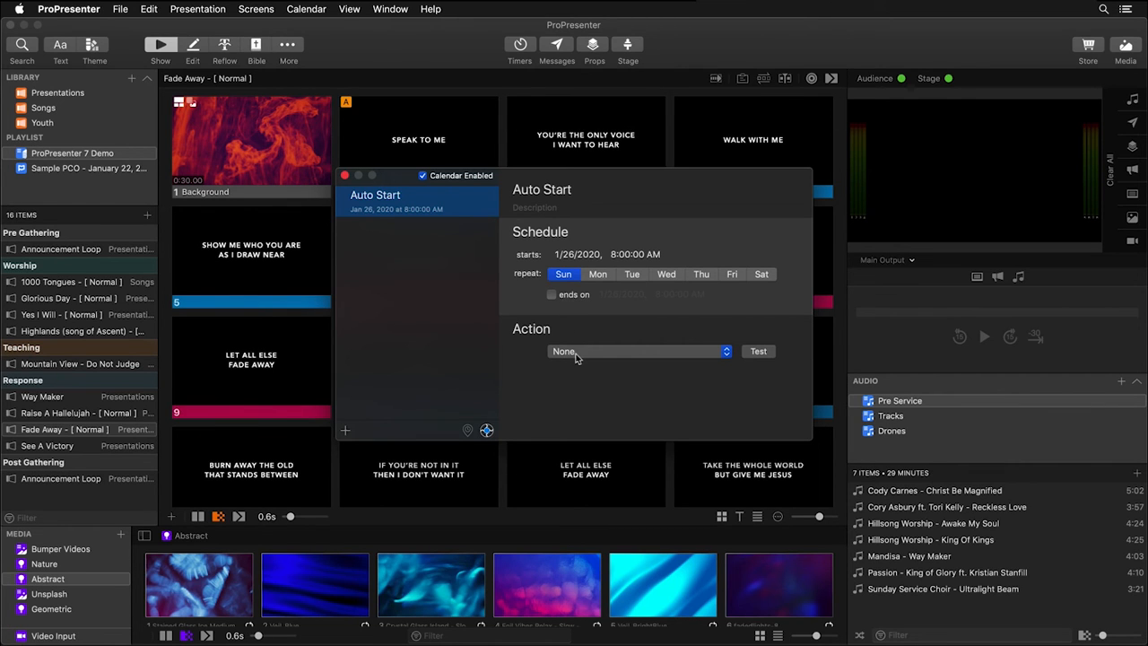
Choose Announcement Loop from ProPresenter 7 Demo as the event's action
click(637, 350)
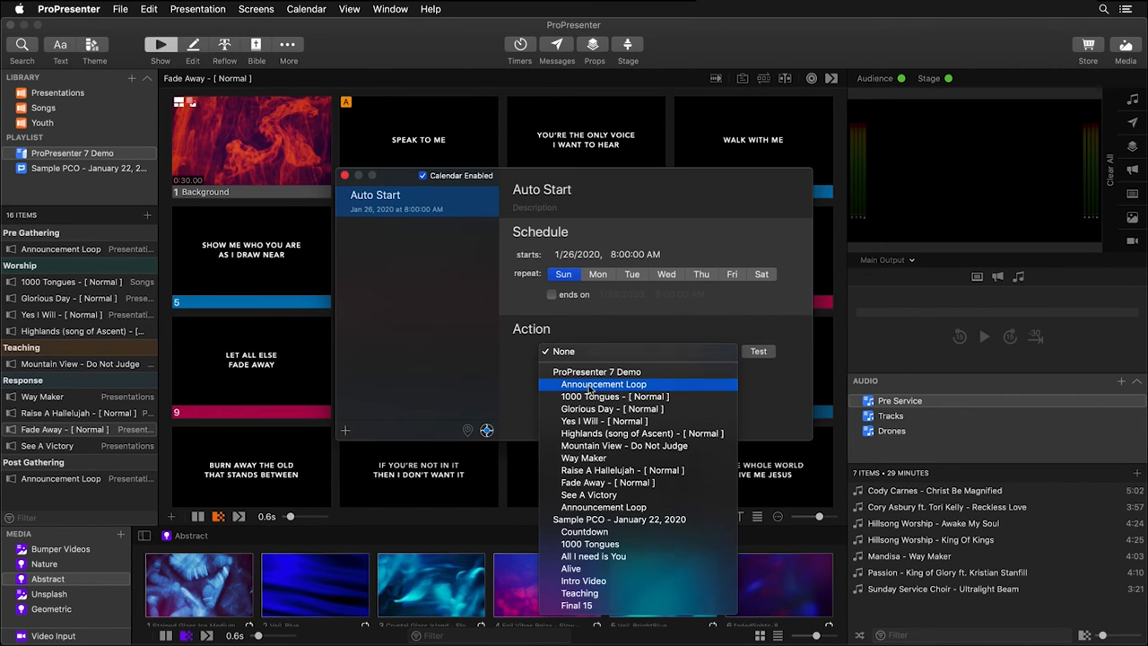
click(603, 383)
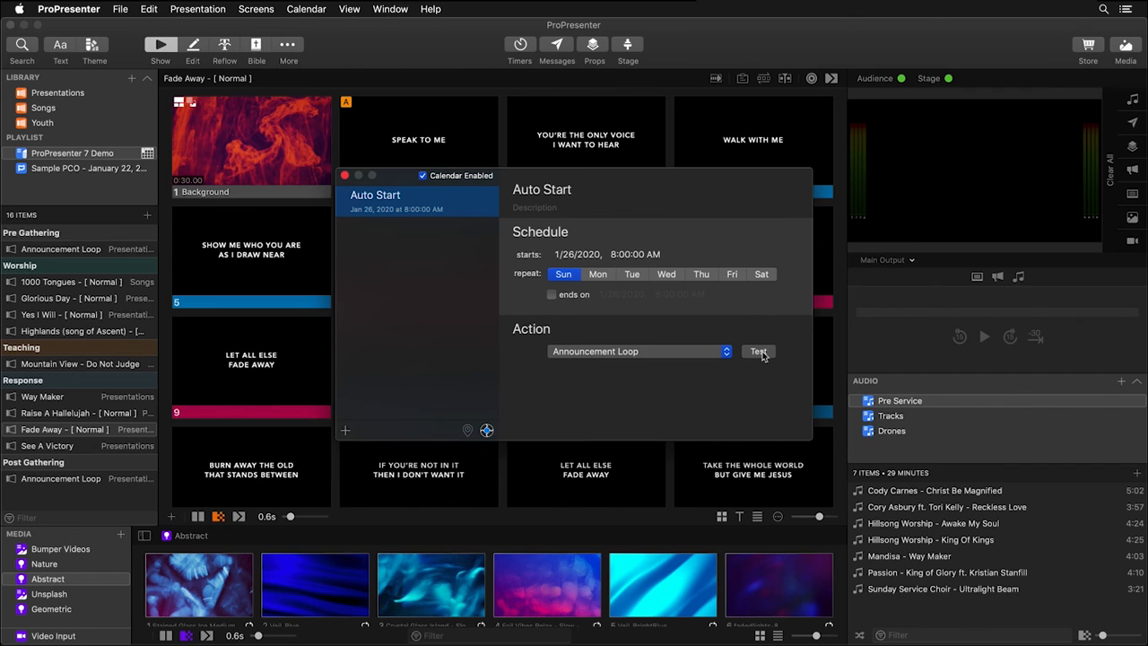
Test the Auto Start event, sending the Announcement Loop to live output
click(757, 350)
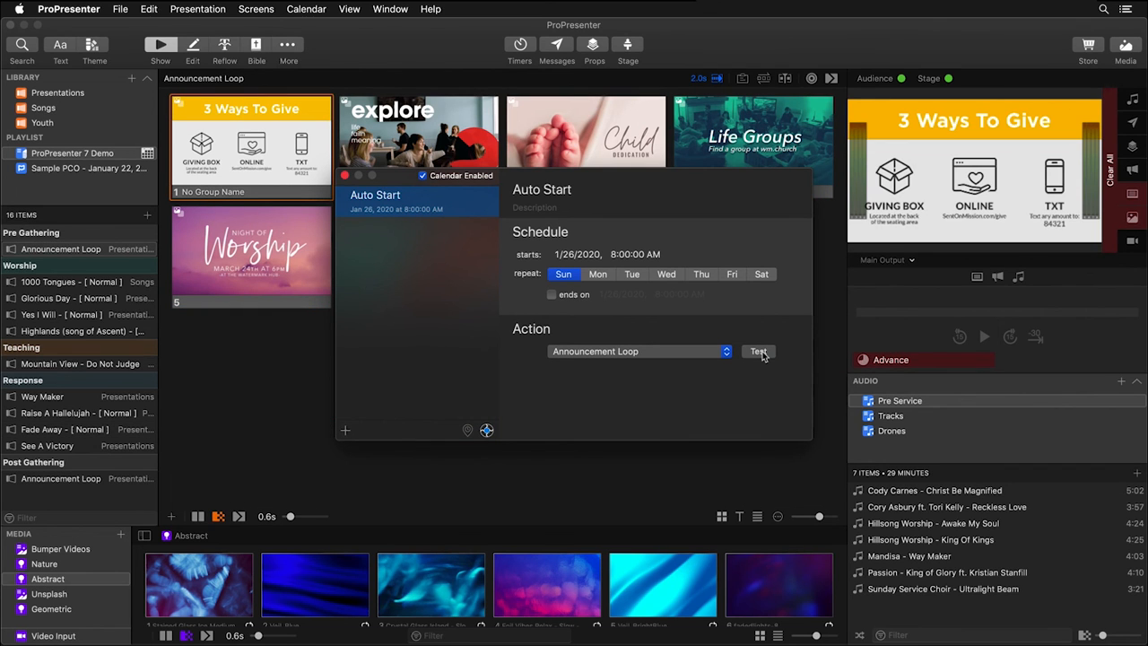
mouse_move(341, 143)
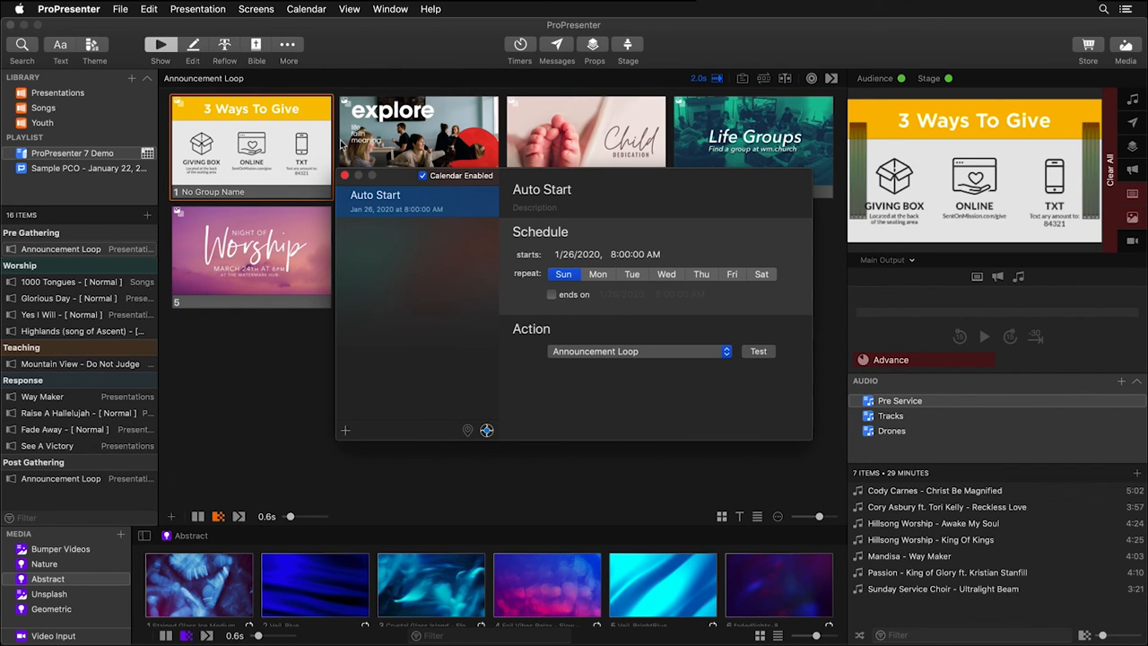
click(417, 134)
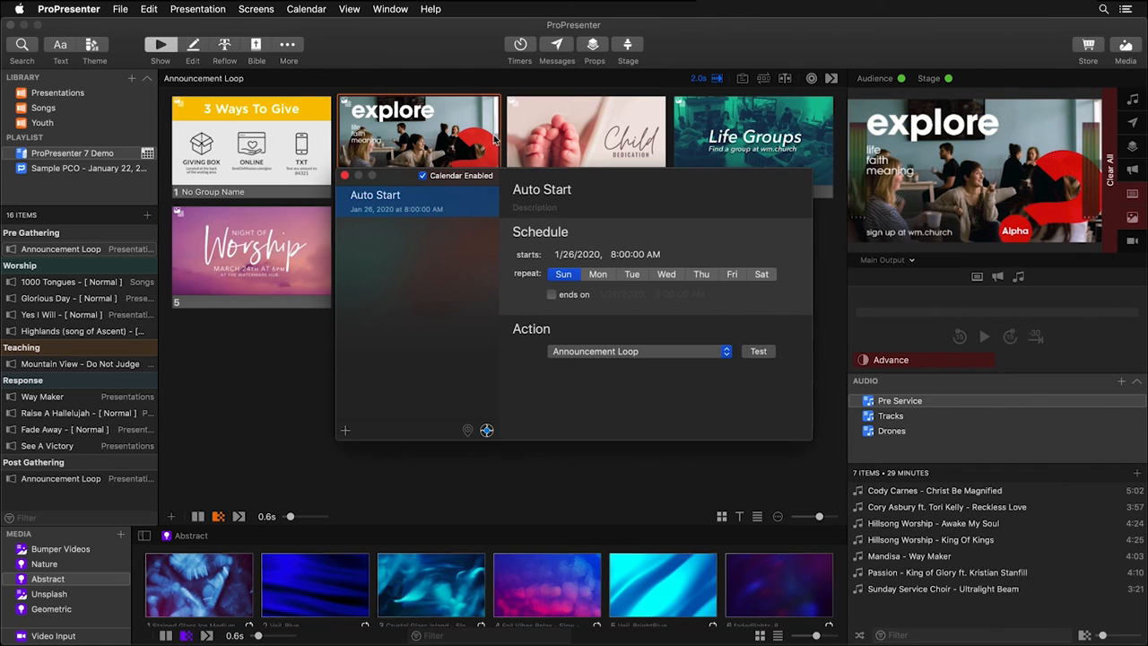